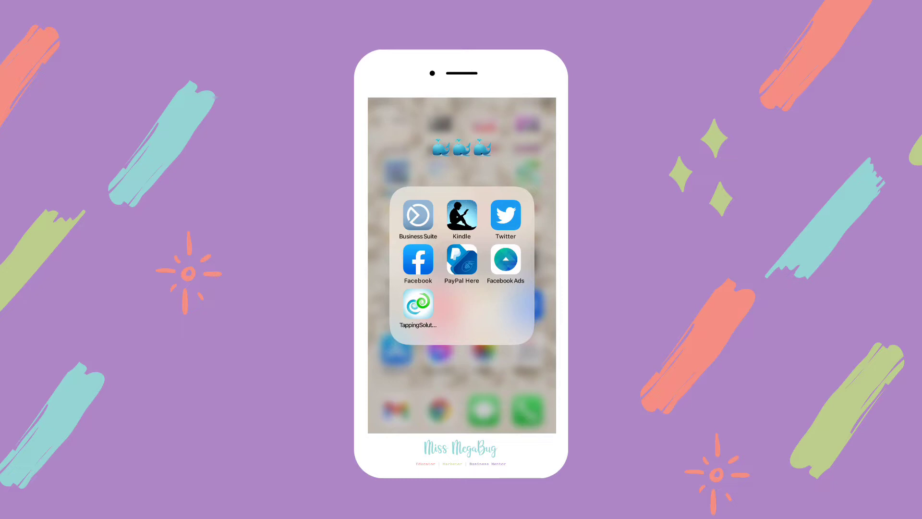
- Launch Meta Business Suite from the home-screen folder to the business Home screen
{"action": "left_click", "coordinate": [417, 216]}
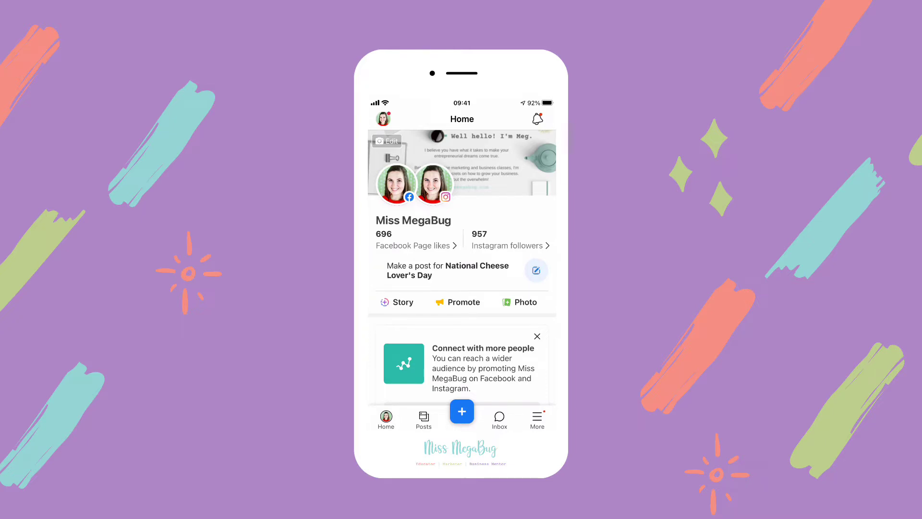
- Reach the Update Page Info screen via More > Settings > Page Info, scrolled to Hours
{"action": "left_click", "coordinate": [536, 419]}
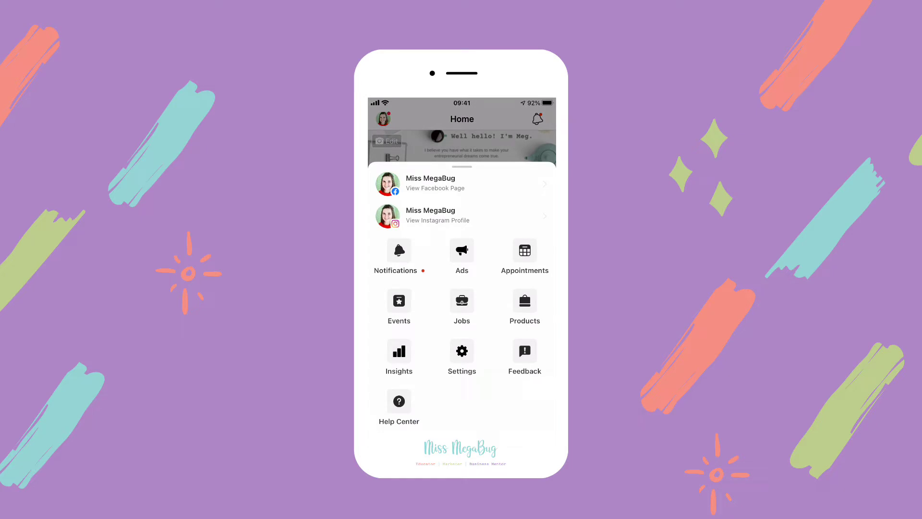
{"action": "left_click", "coordinate": [461, 351]}
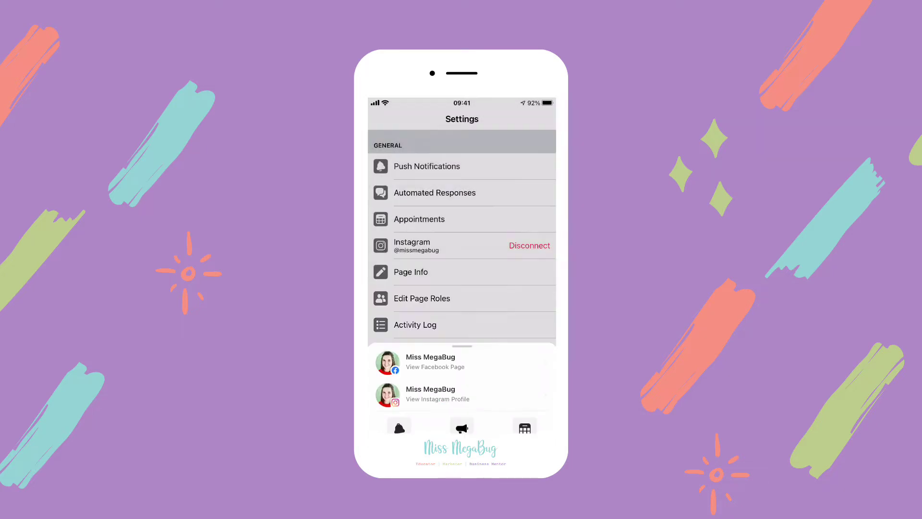
{"action": "scroll", "scroll_direction": "down", "scroll_amount": 3}
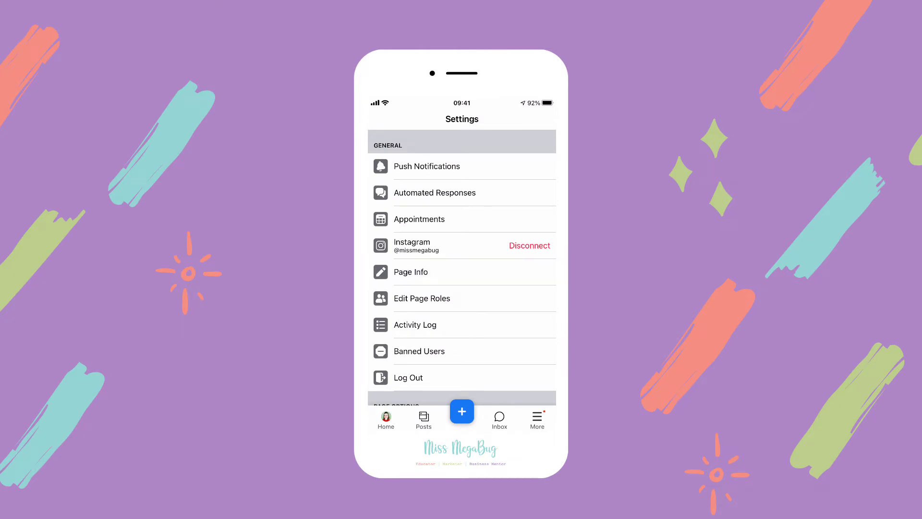
{"action": "left_click", "coordinate": [410, 271]}
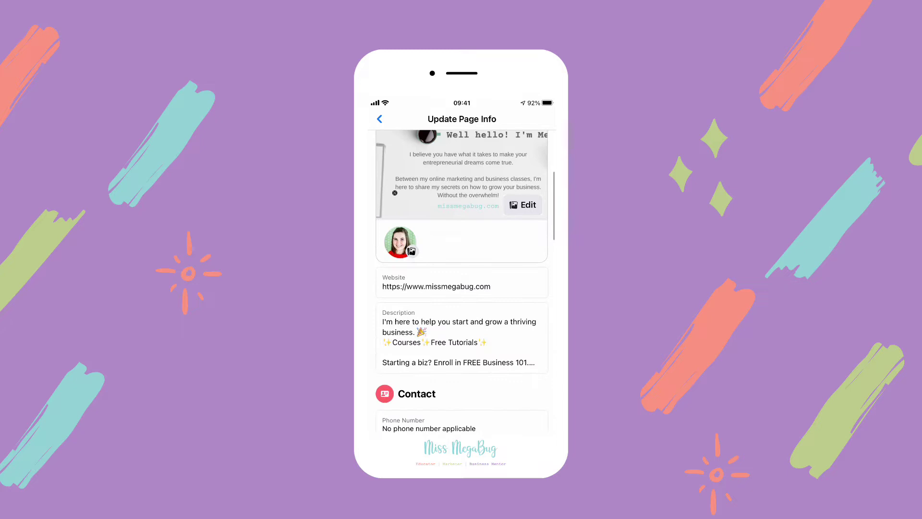
{"action": "scroll", "scroll_direction": "down", "scroll_amount": 3}
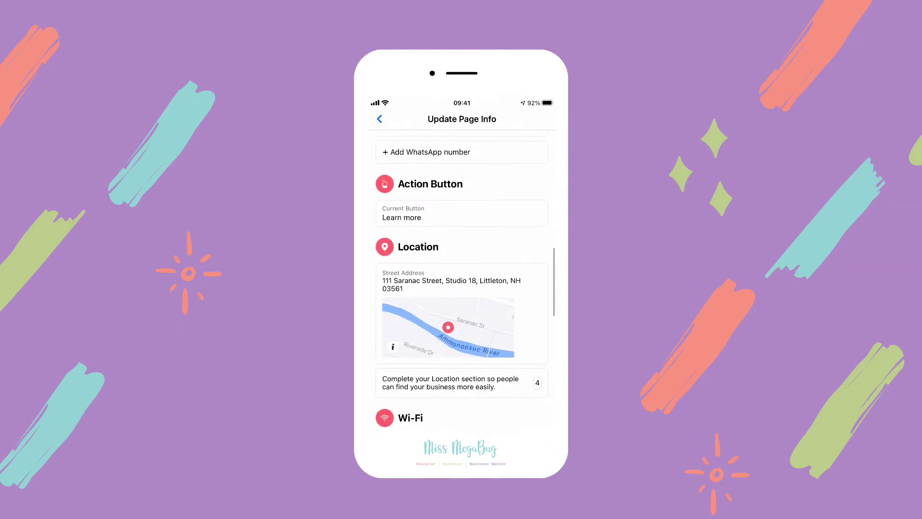
{"action": "scroll", "scroll_direction": "down", "scroll_amount": 3}
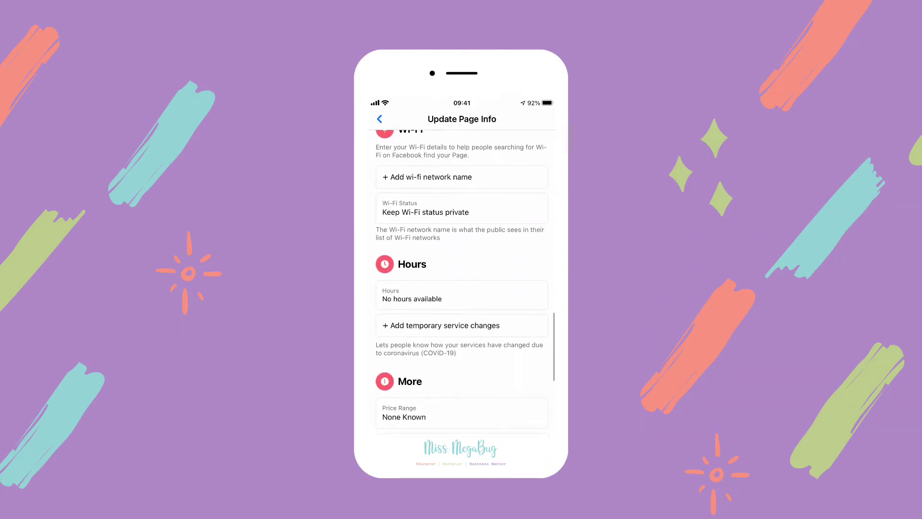
{"action": "scroll", "scroll_direction": "up", "scroll_amount": 3}
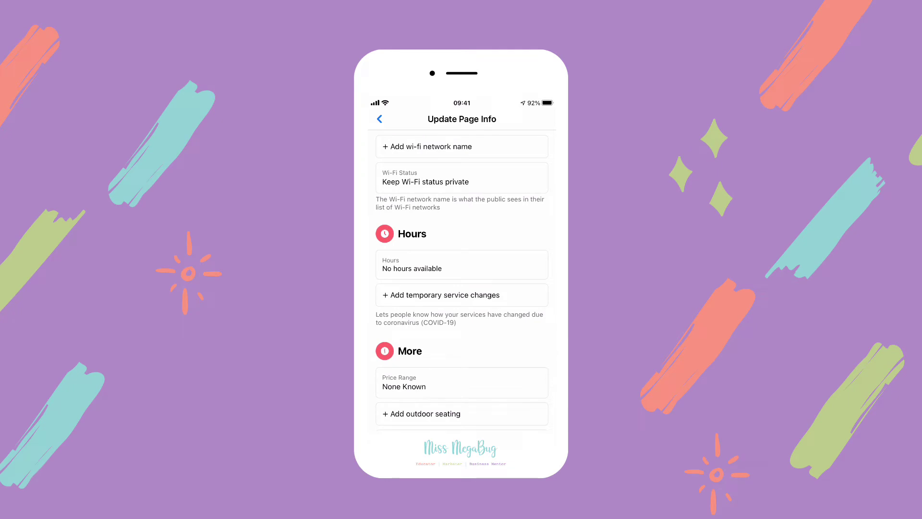
- Choose Standard Hours for the Page and bring up the Edit Business Hours screen
{"action": "left_click", "coordinate": [380, 119]}
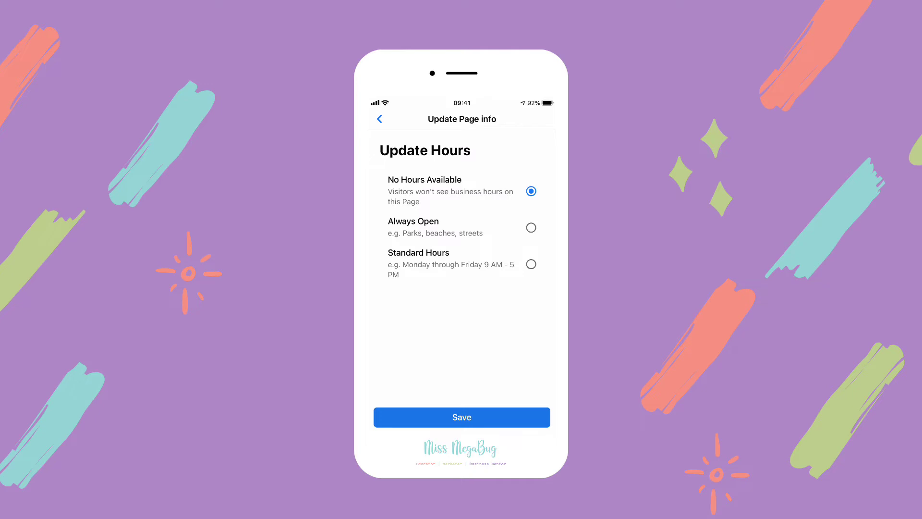
{"action": "left_click", "coordinate": [531, 263]}
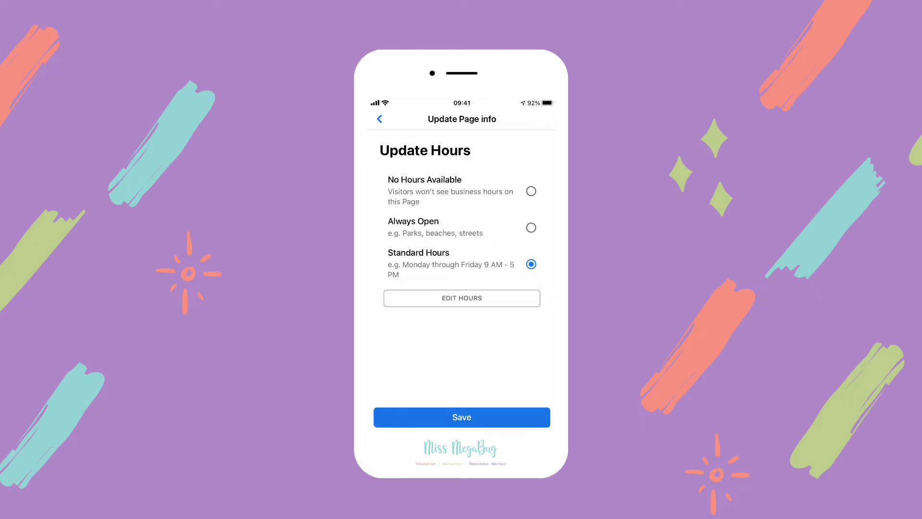
{"action": "left_click", "coordinate": [461, 298]}
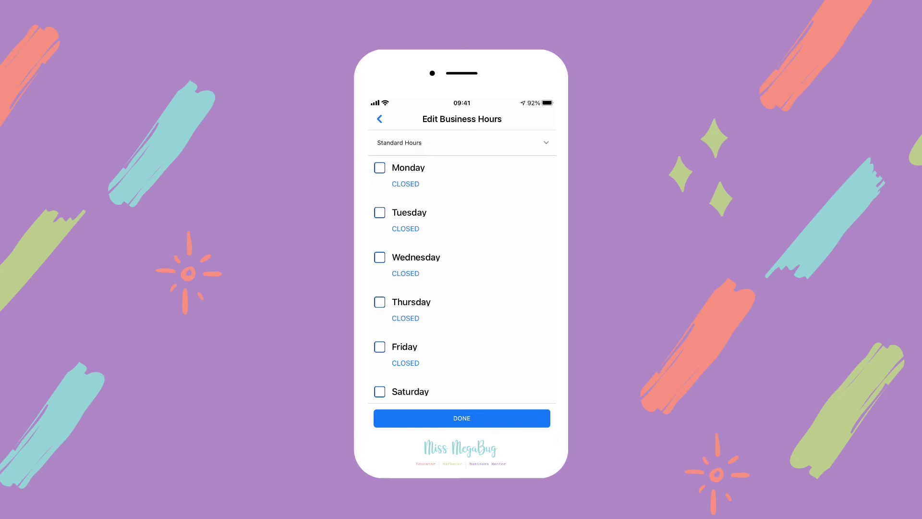
- Mark Monday open 7 AM–4 PM and Tuesday 9 AM–5 PM, then finish with Done
{"action": "left_click", "coordinate": [379, 167]}
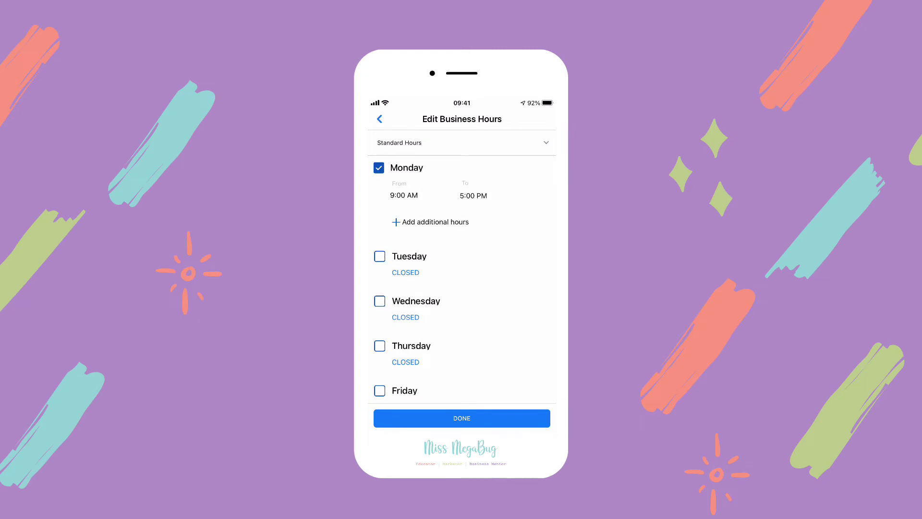
{"action": "left_click", "coordinate": [379, 256]}
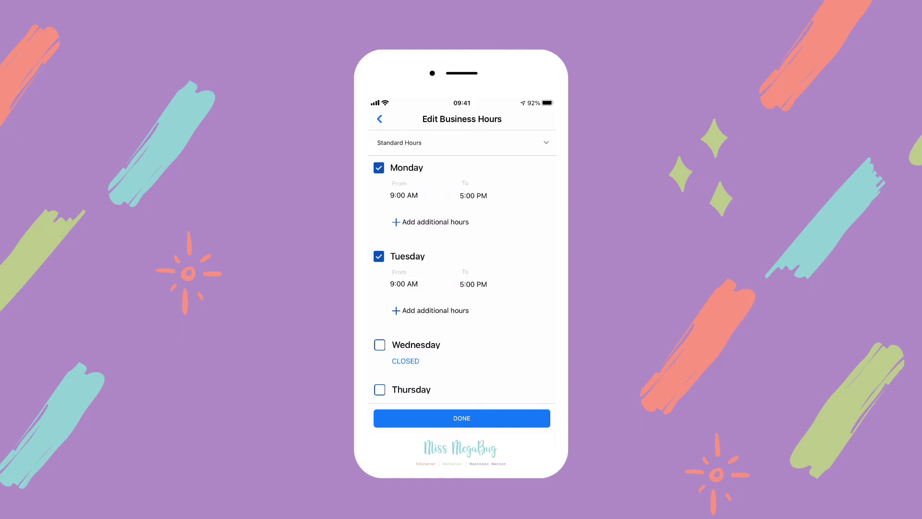
{"action": "left_click", "coordinate": [404, 284]}
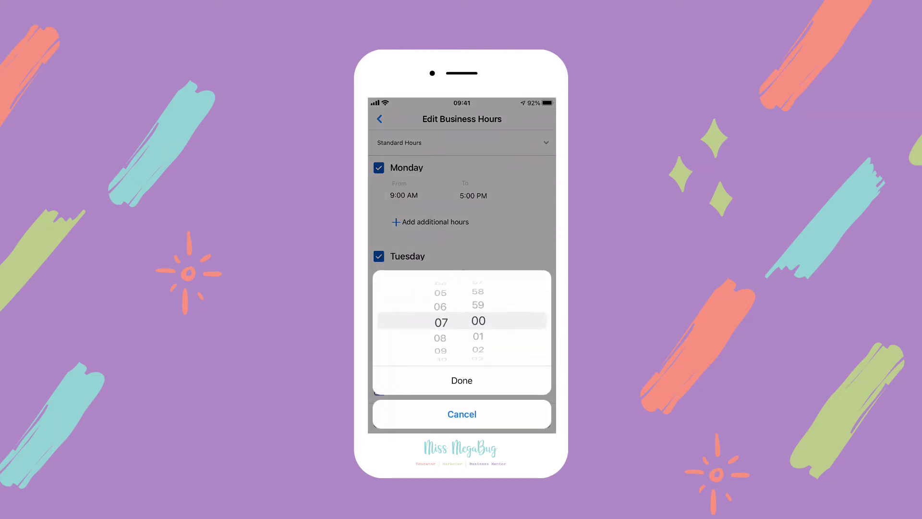
{"action": "left_click", "coordinate": [461, 380]}
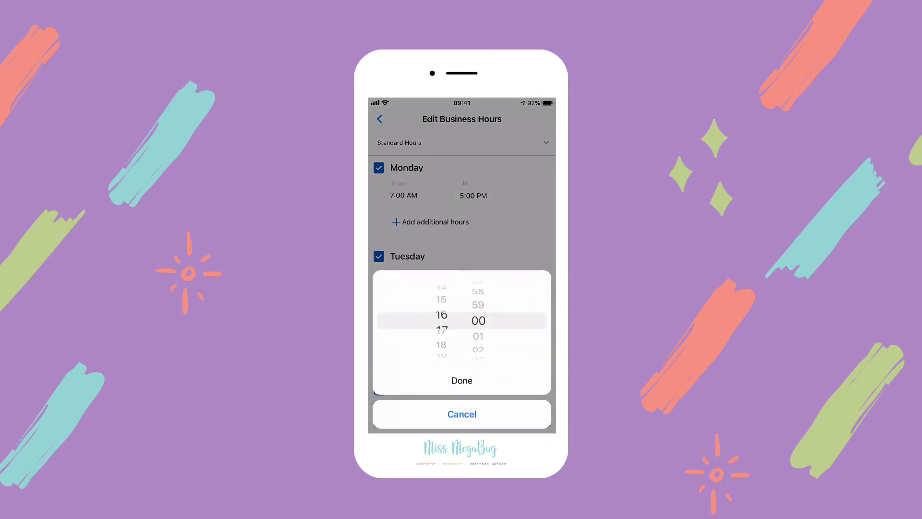
{"action": "left_click", "coordinate": [462, 380]}
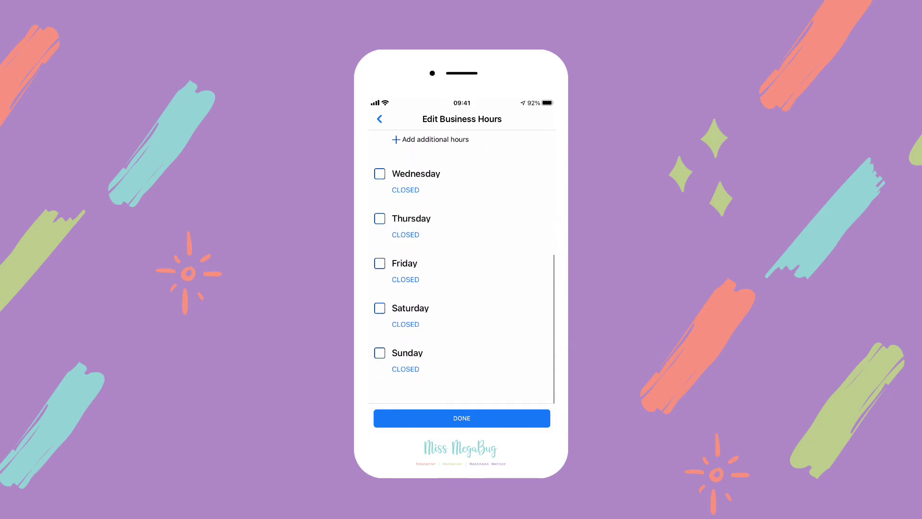
{"action": "scroll", "scroll_direction": "up", "scroll_amount": 3}
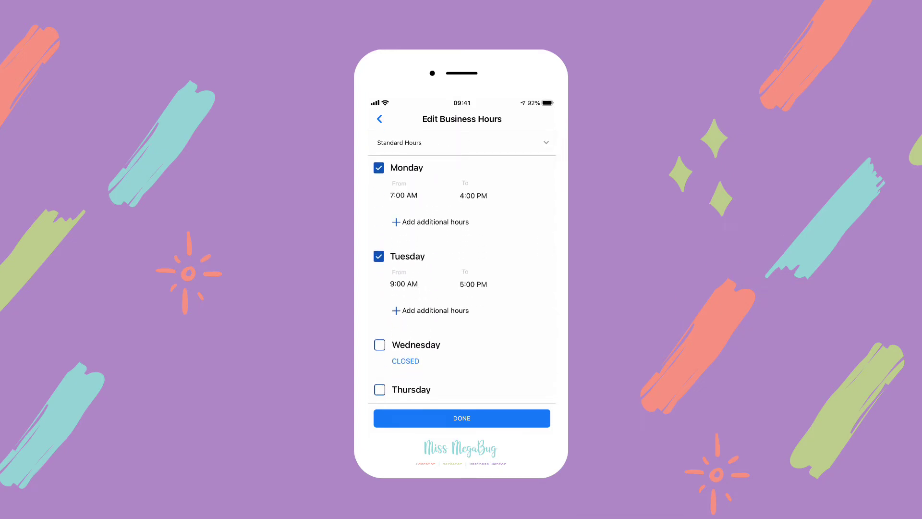
{"action": "left_click", "coordinate": [379, 119]}
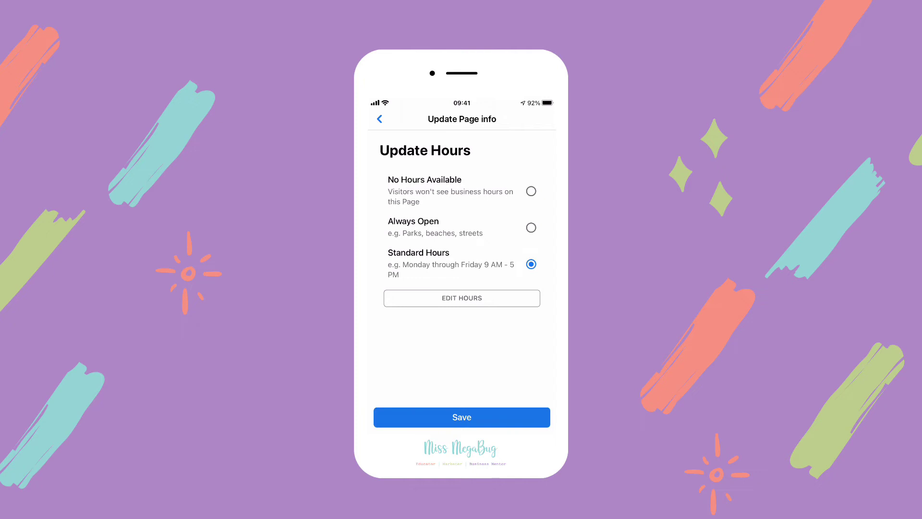
- Switch the Page to No Hours Available and save
{"action": "left_click", "coordinate": [530, 191]}
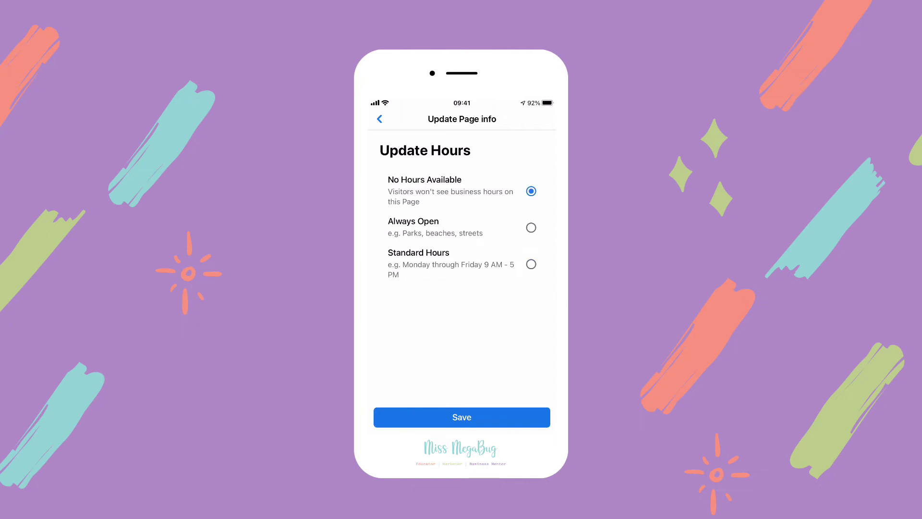
{"action": "left_click", "coordinate": [461, 417]}
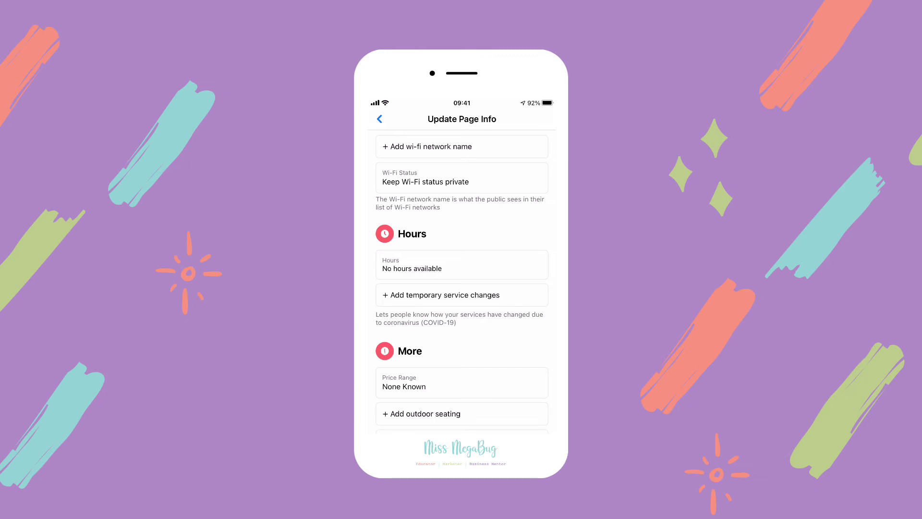
- Try Open with service changes and Operating as usual, then back out to Settings without adding one
{"action": "left_click", "coordinate": [461, 295]}
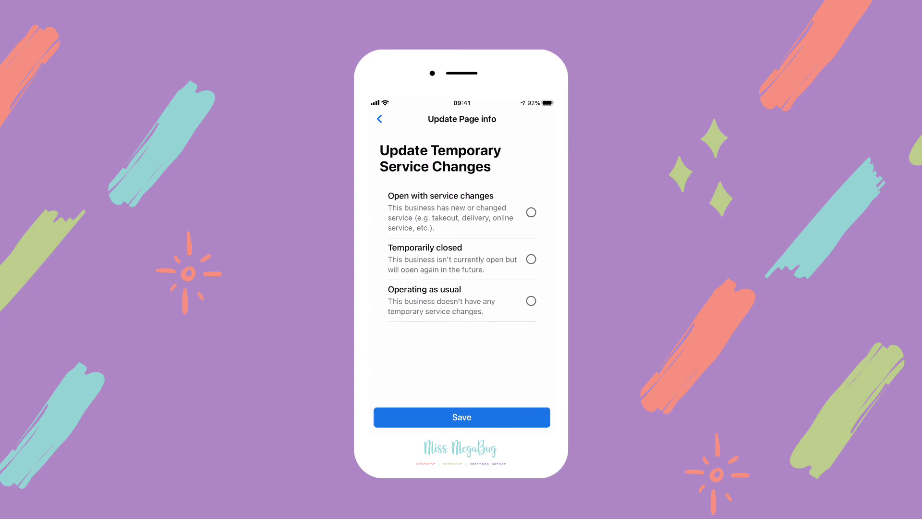
{"action": "left_click", "coordinate": [530, 212]}
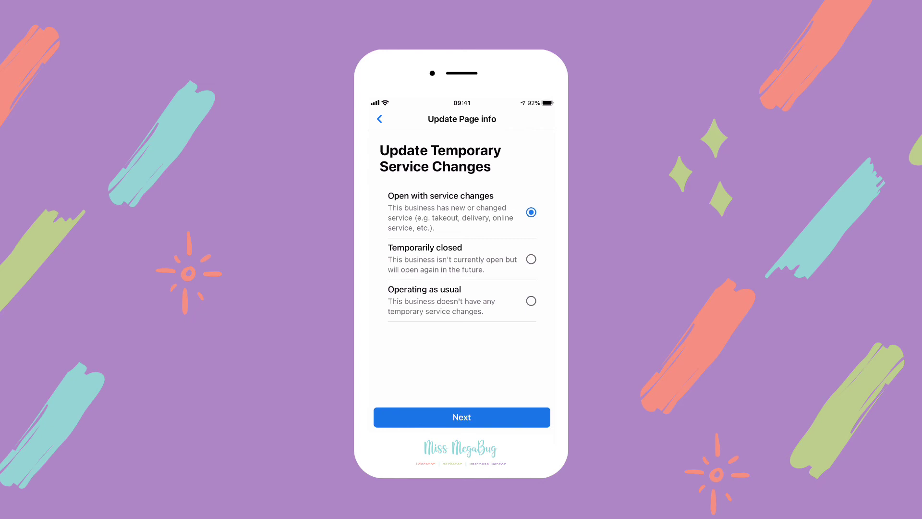
{"action": "left_click", "coordinate": [530, 300]}
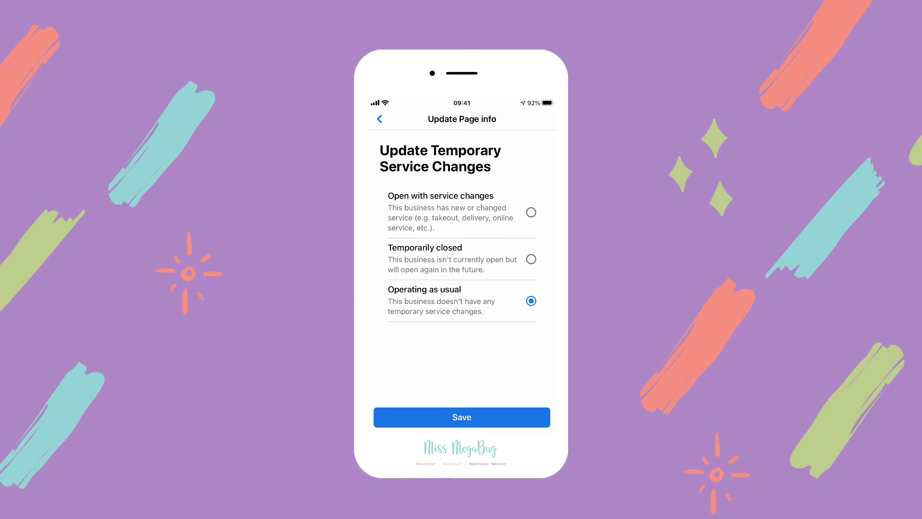
{"action": "left_click", "coordinate": [379, 119]}
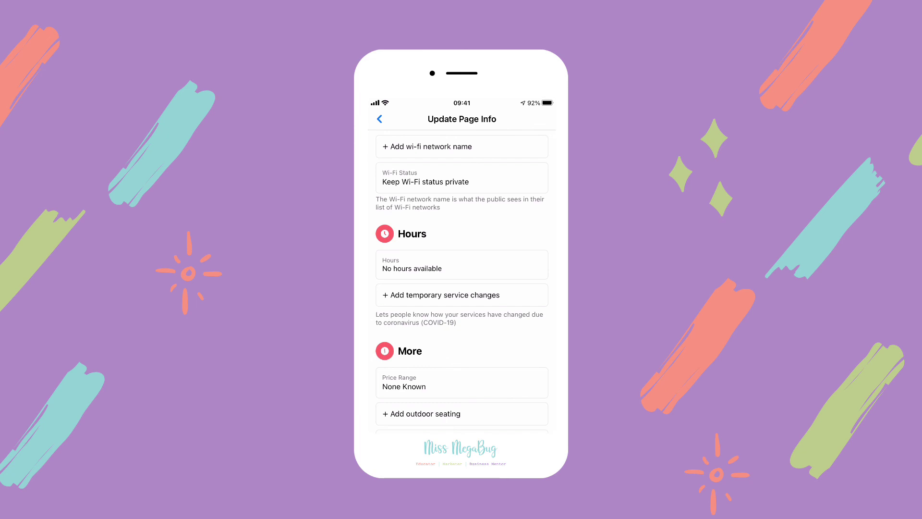
{"action": "left_click", "coordinate": [380, 119]}
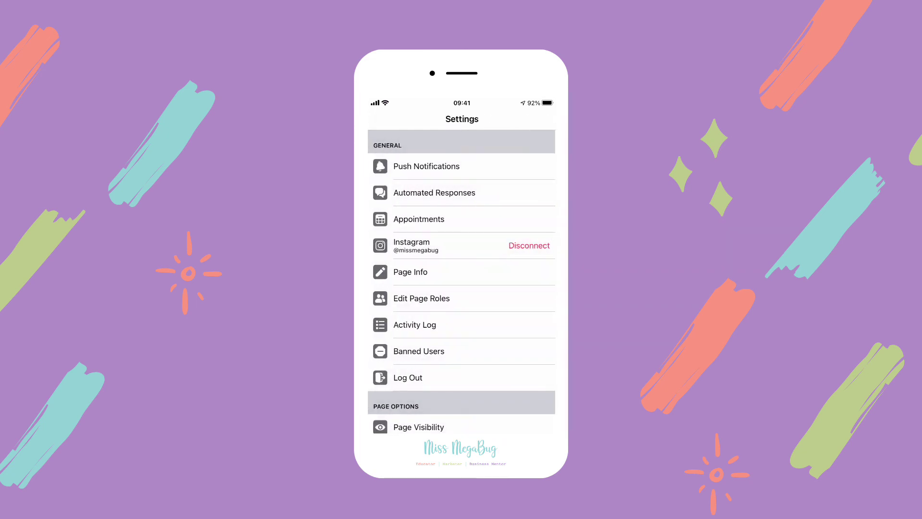